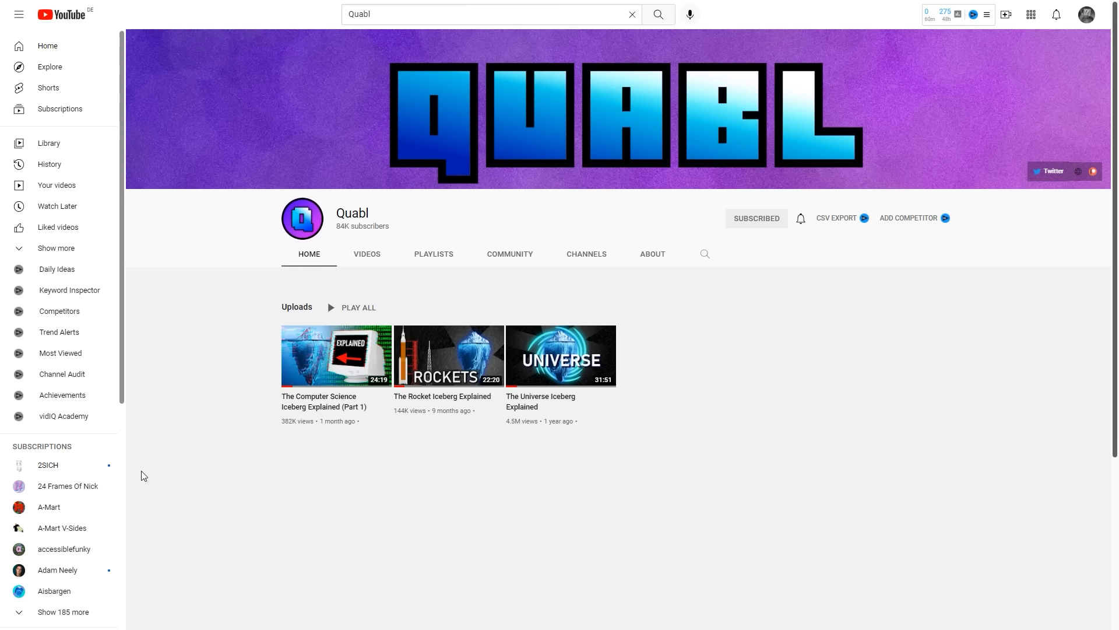
left_click(336, 355)
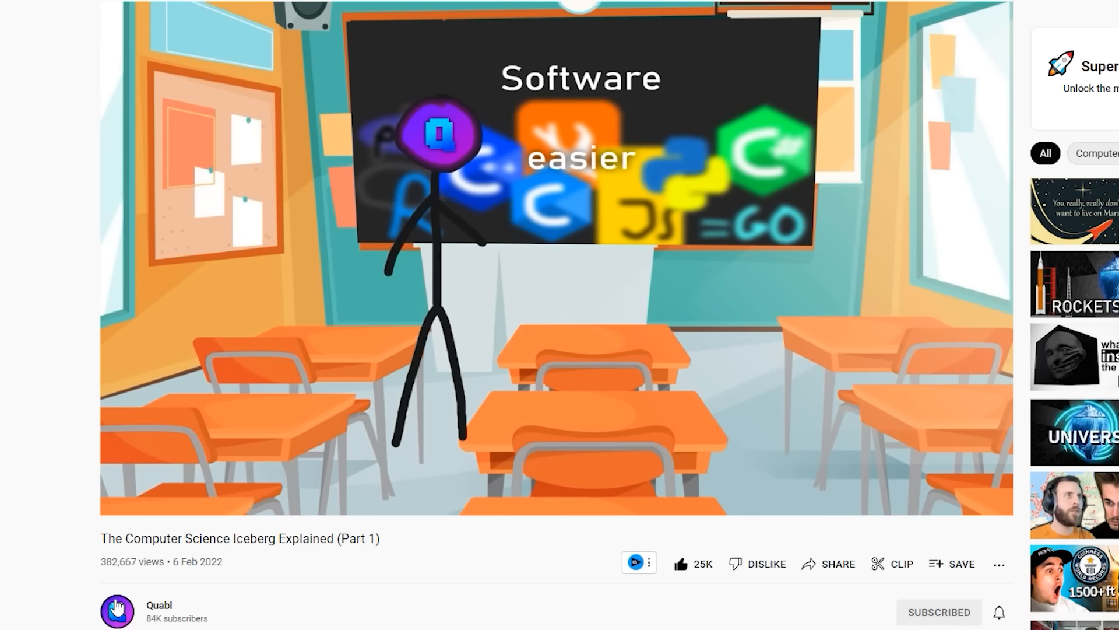